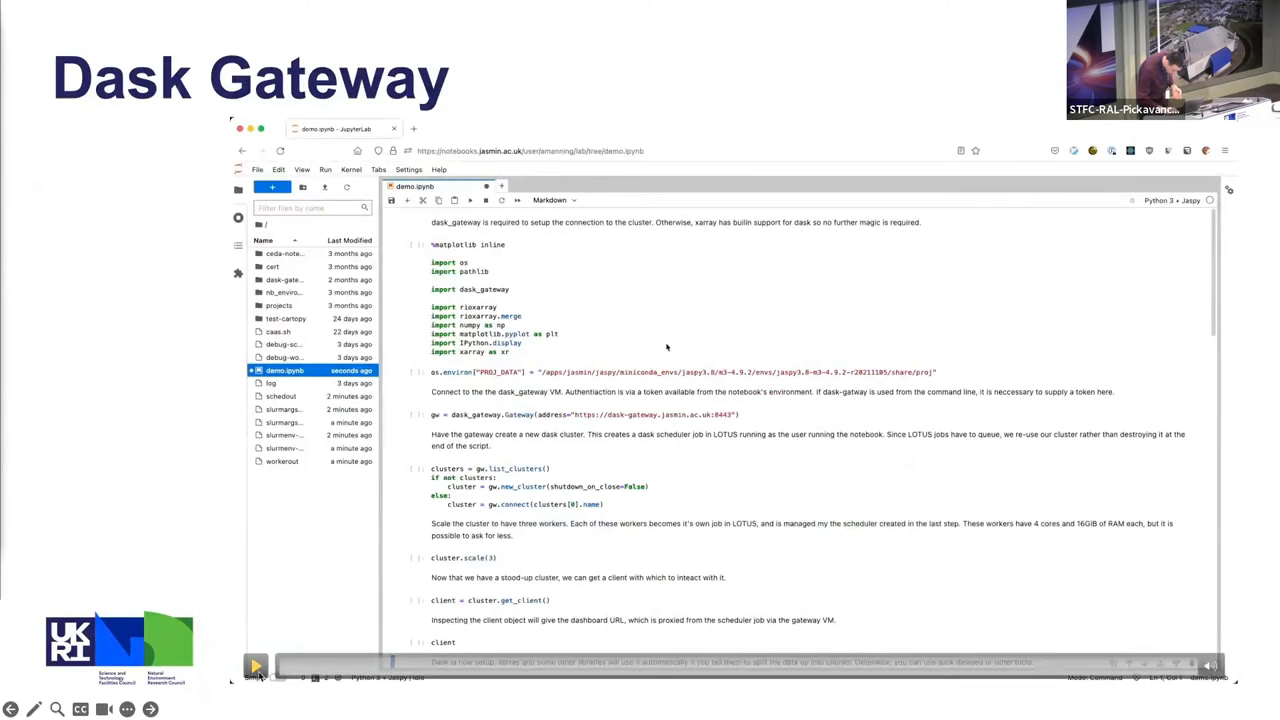
# - Run the setup, gateway, cluster and loading cells to show the first 10-band, 2.34 GiB Dask array
pyautogui.click(255, 665)
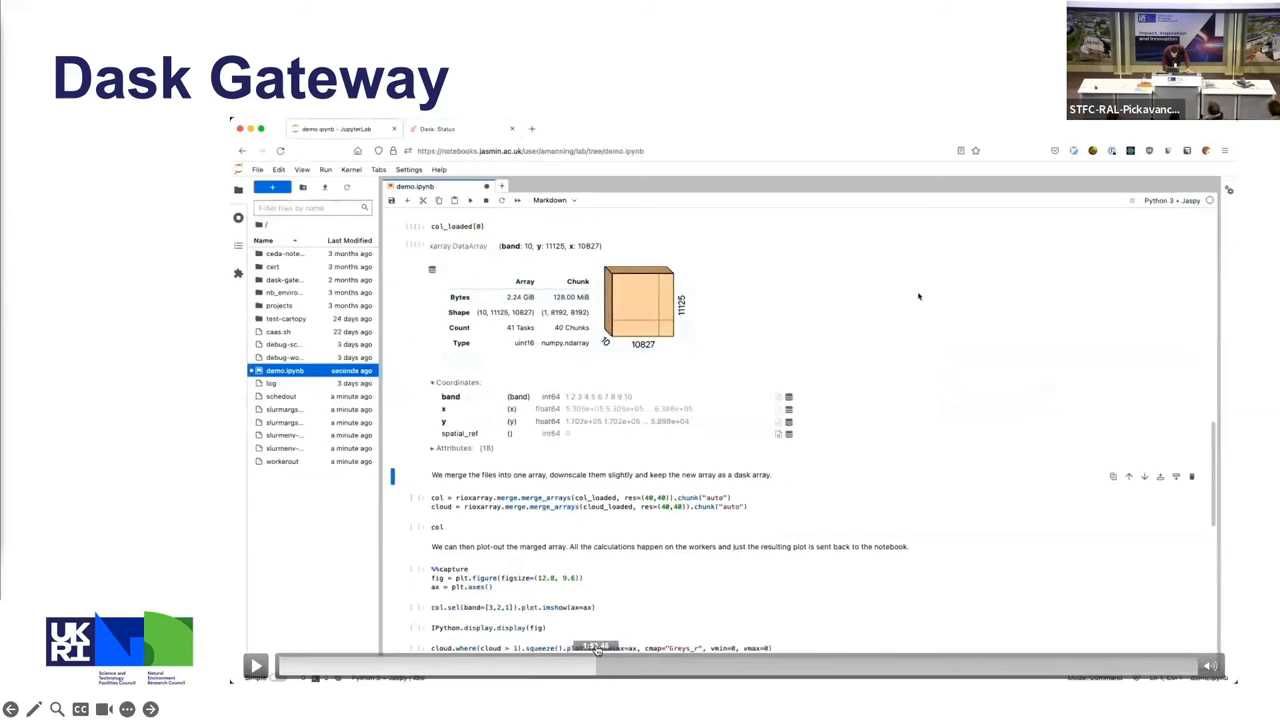
# - View the Dask Status page with per-worker memory and the task stream of the merge computations
pyautogui.click(440, 128)
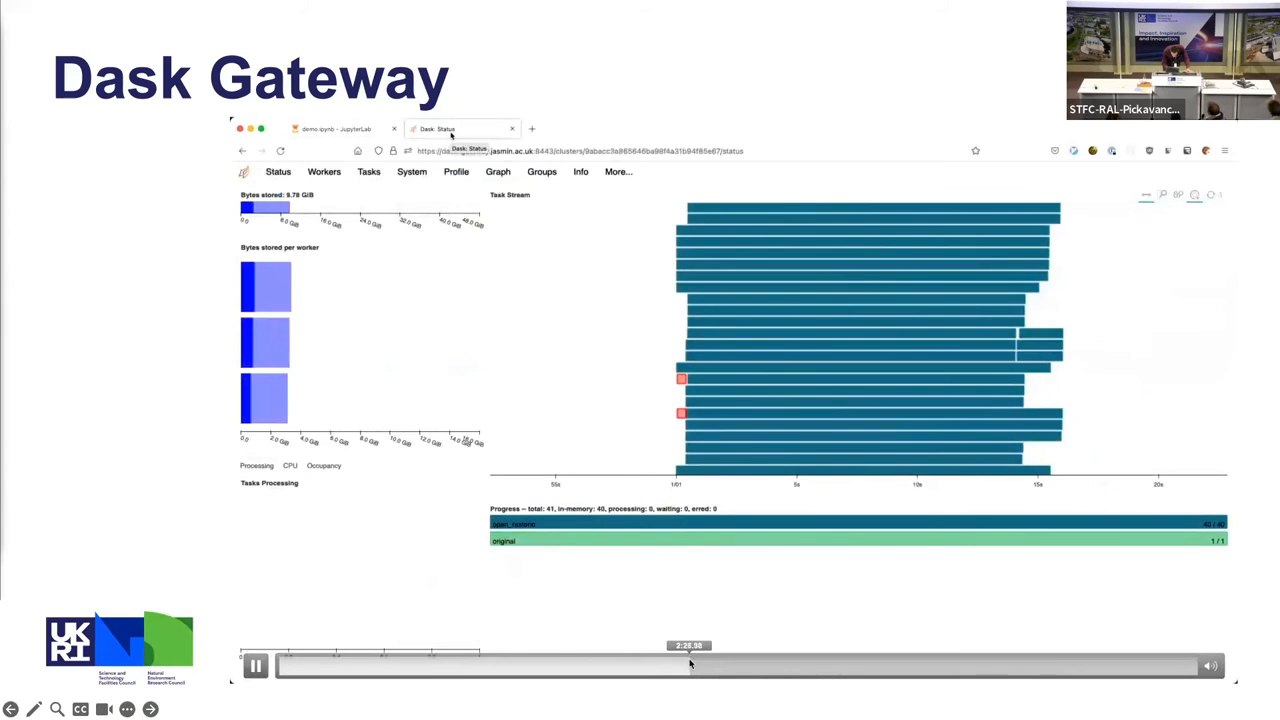
pyautogui.click(255, 665)
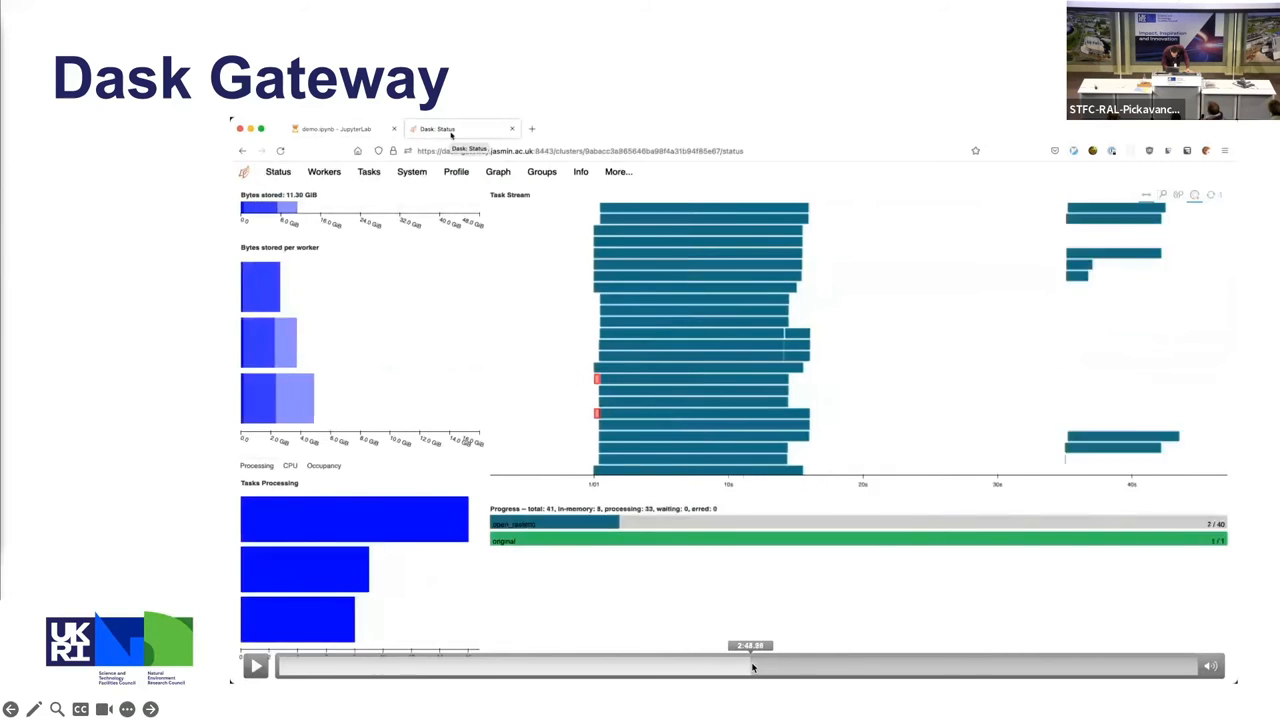
pyautogui.click(340, 128)
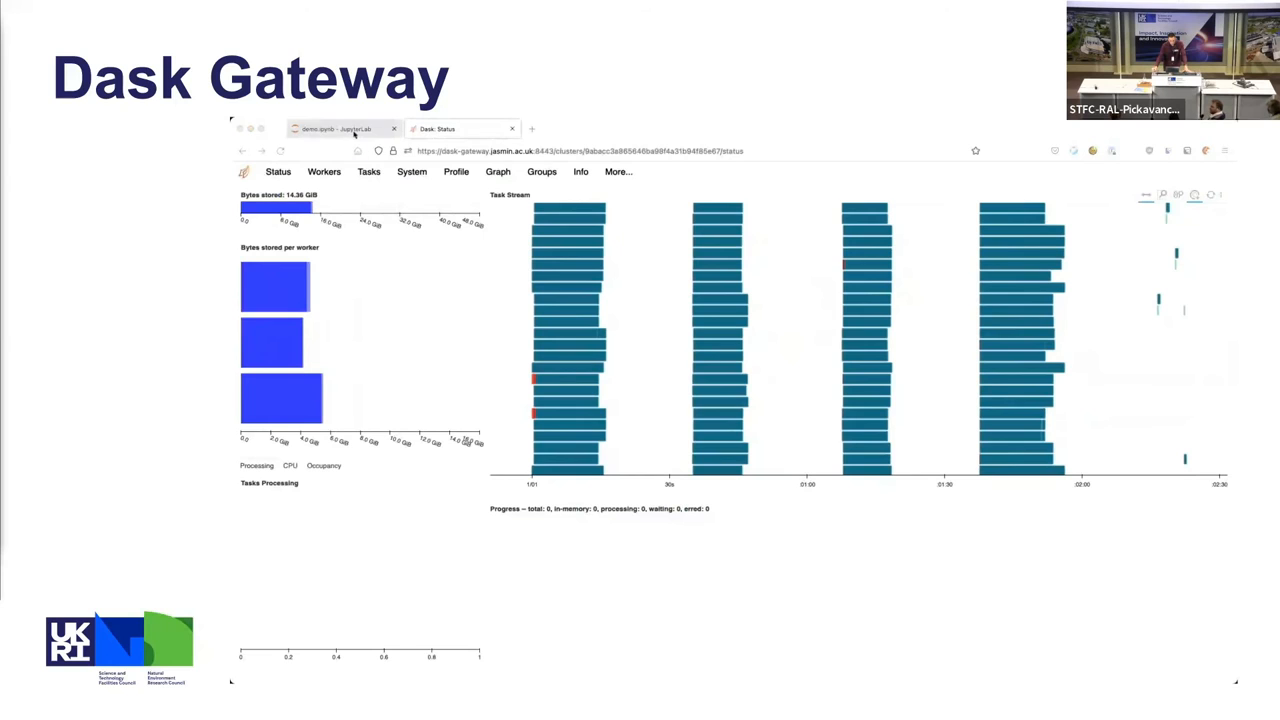
# - Run the %capture cell that sets up the empty plot figure
pyautogui.click(340, 128)
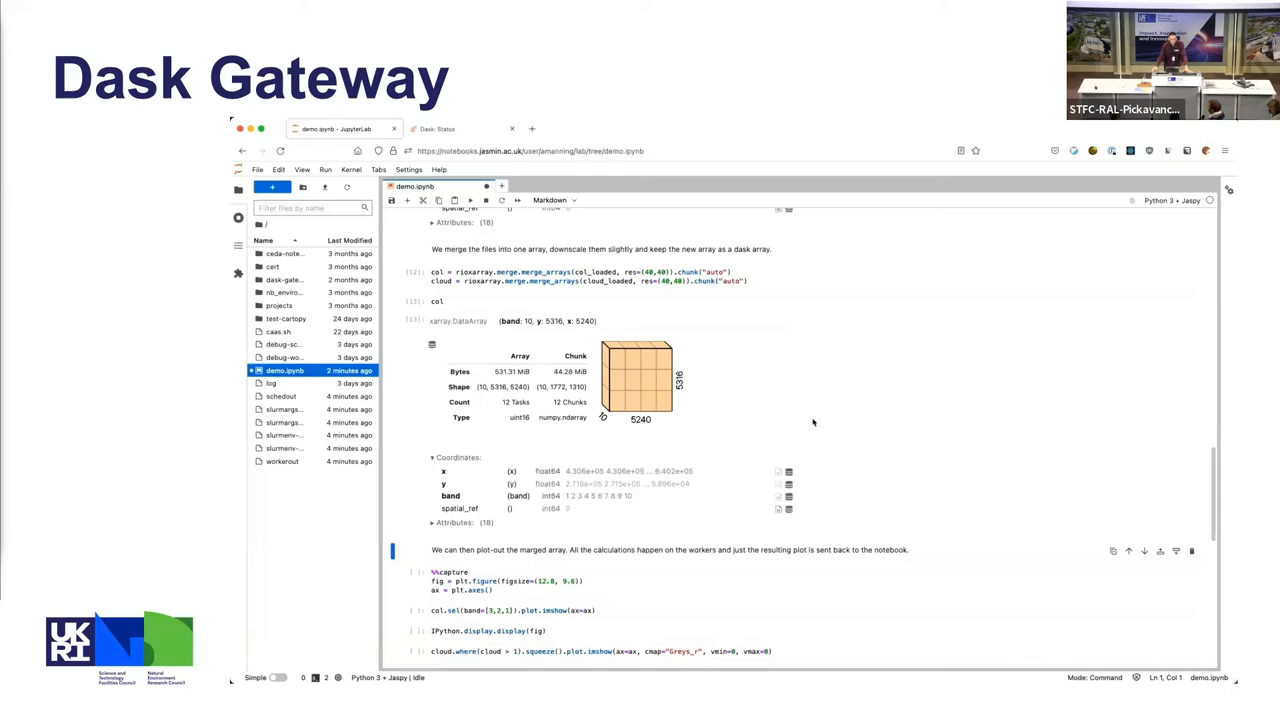
pyautogui.scroll(-3)
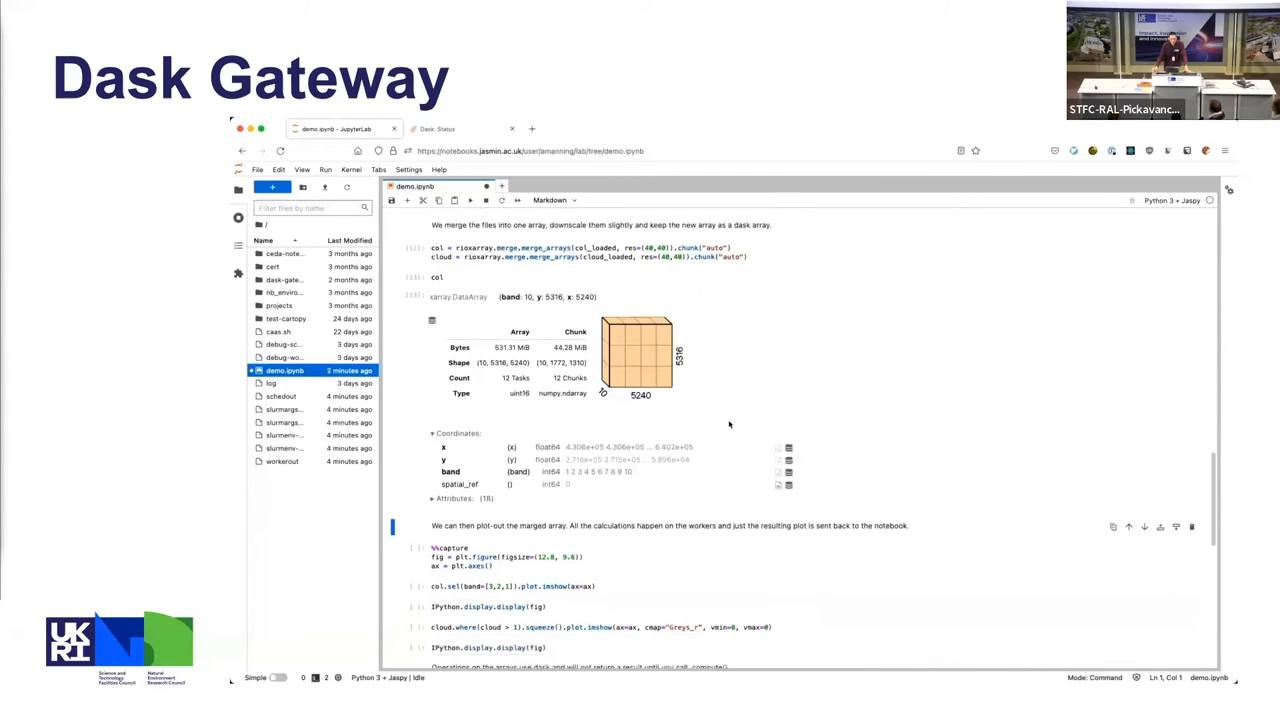
pyautogui.scroll(-3)
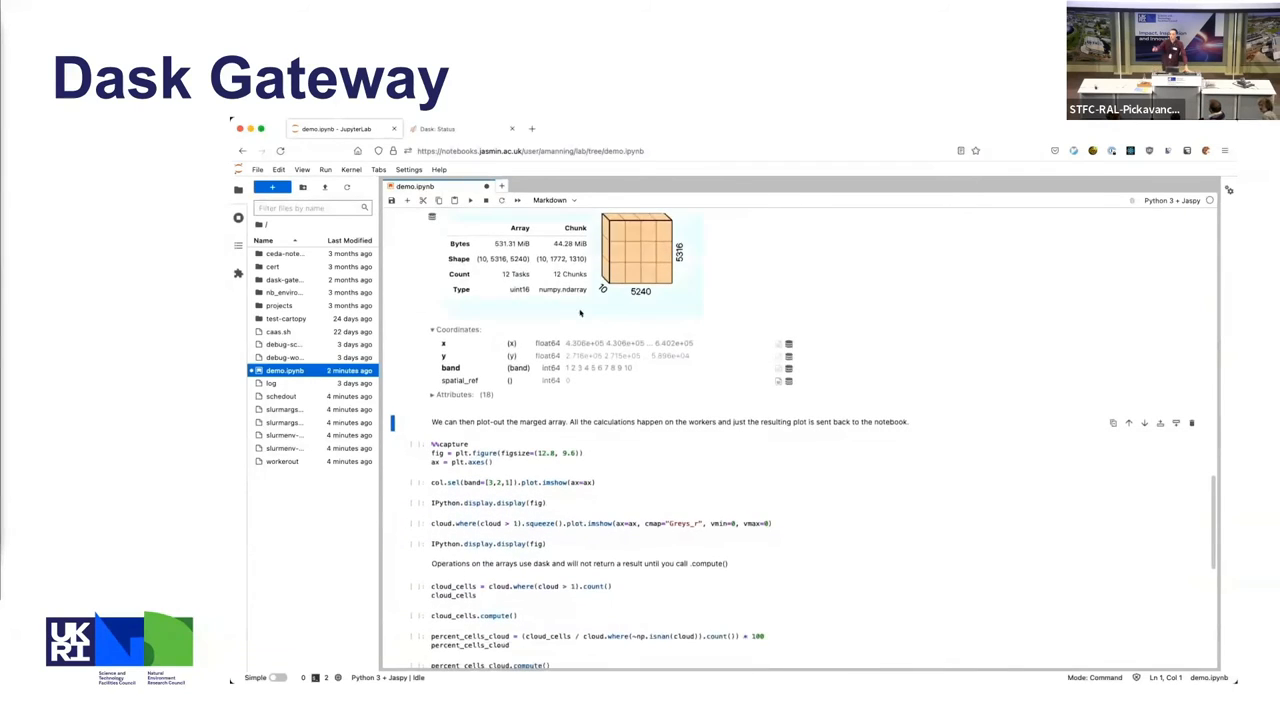
pyautogui.click(555, 200)
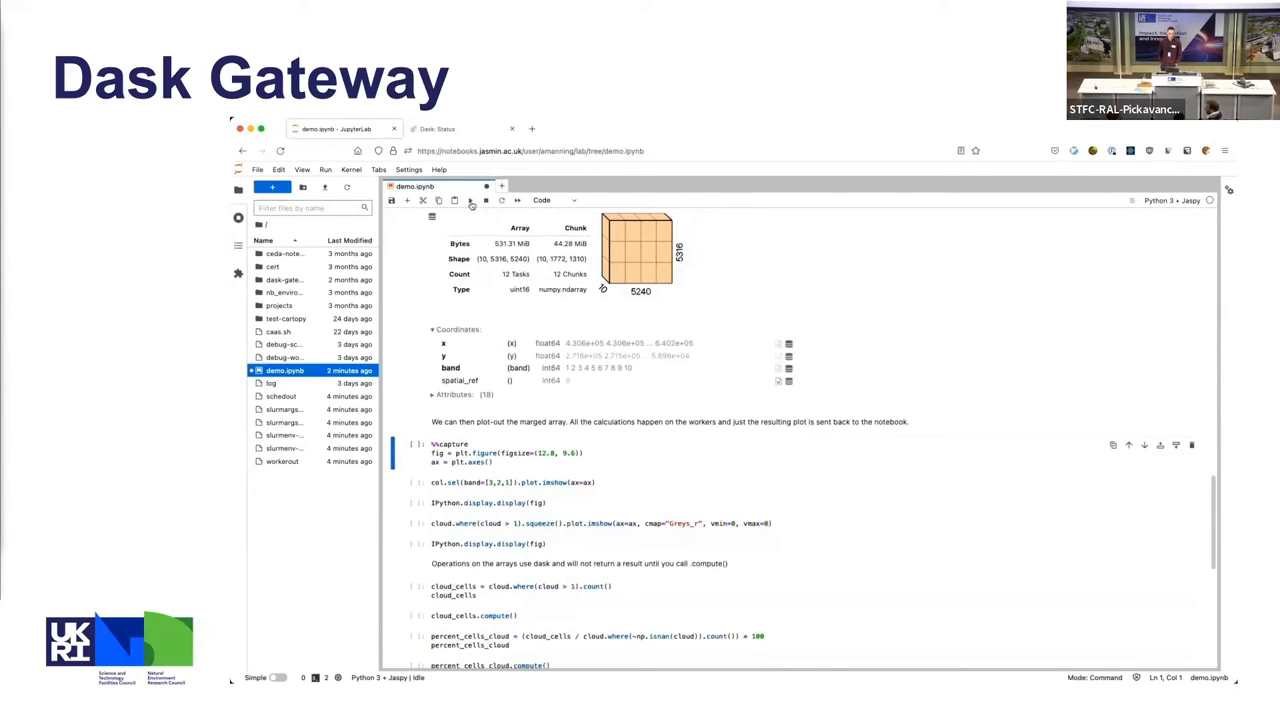
# - Run the col.sel(band=[3,2,1]).plot.imshow cell and check task activity on the Dask Status page
pyautogui.scroll(-3)
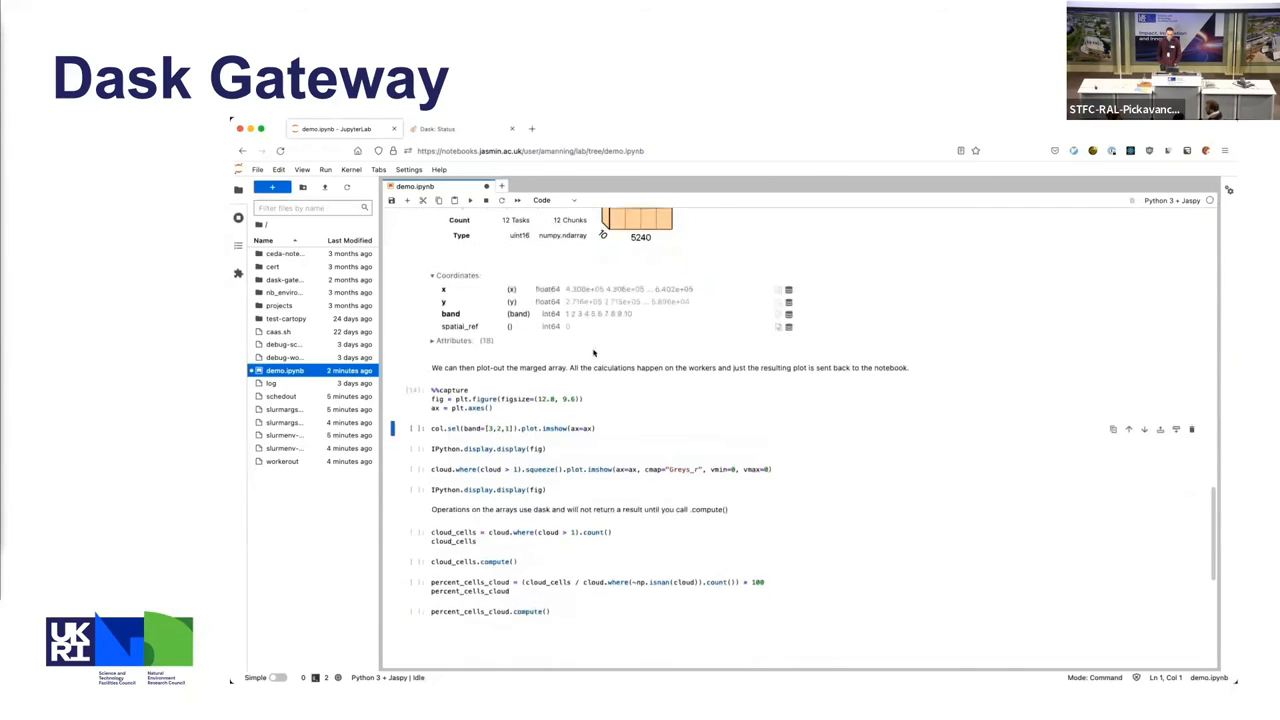
pyautogui.scroll(-3)
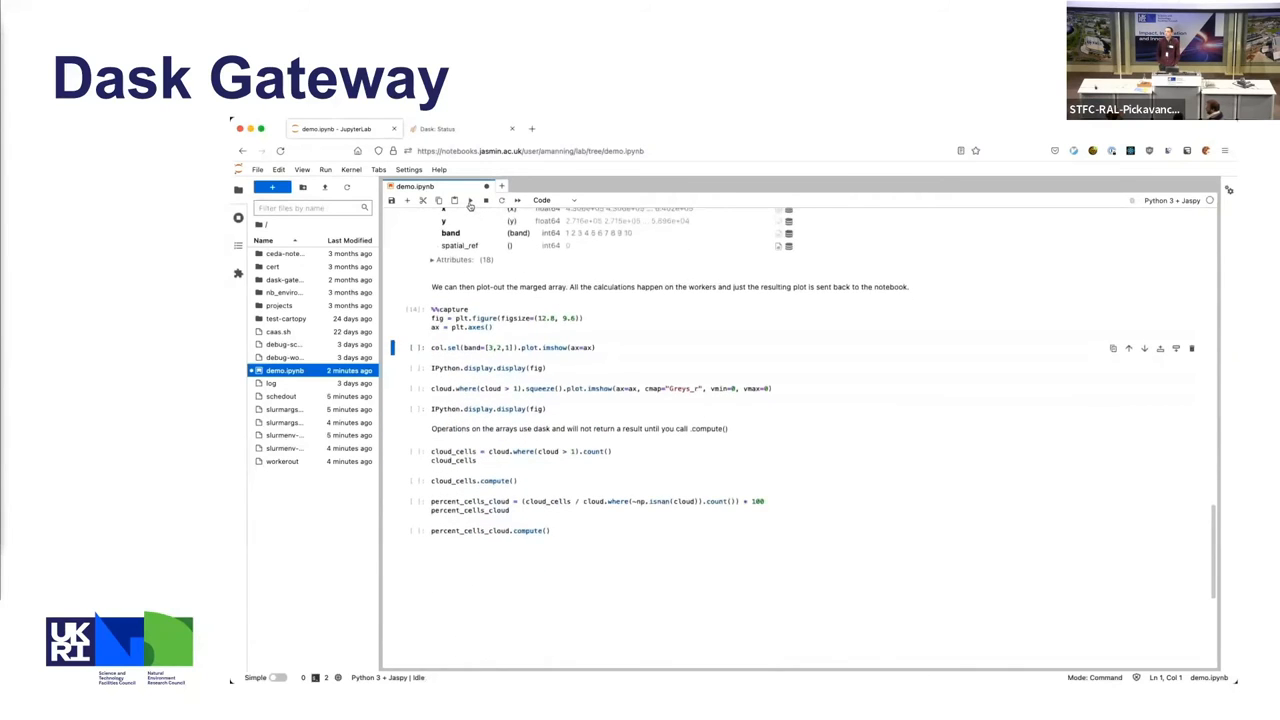
pyautogui.click(470, 200)
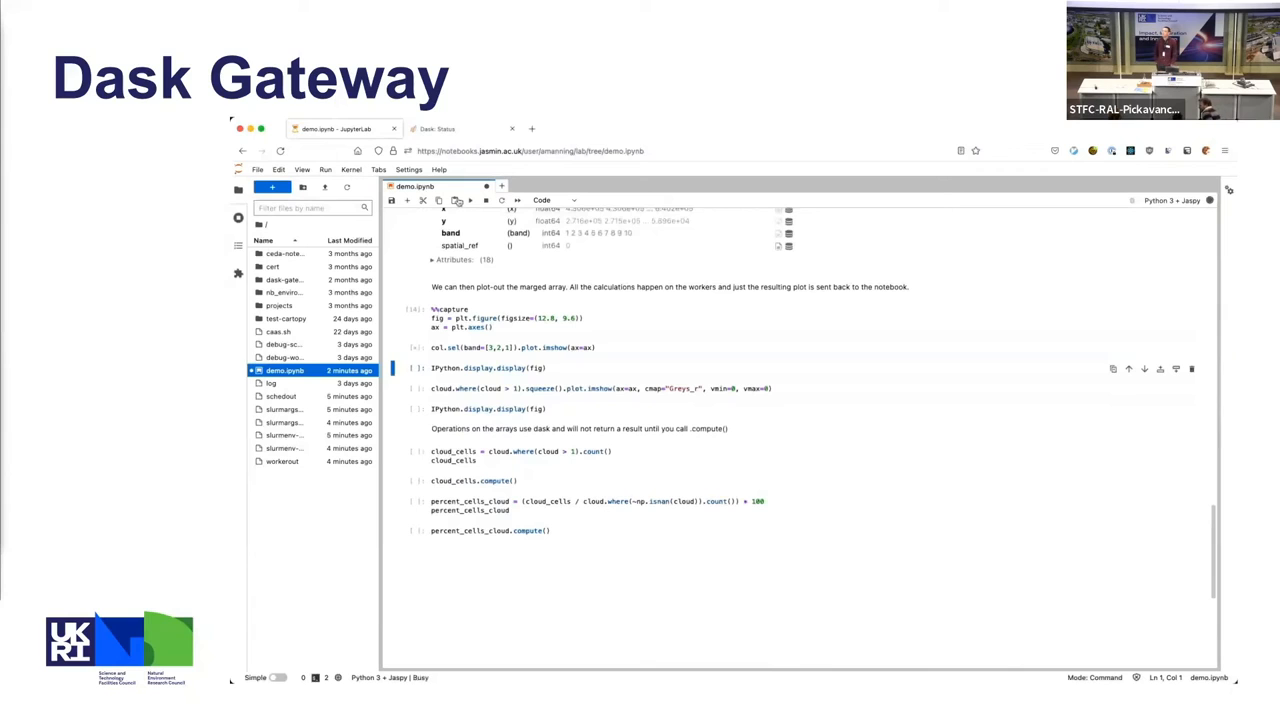
pyautogui.click(460, 128)
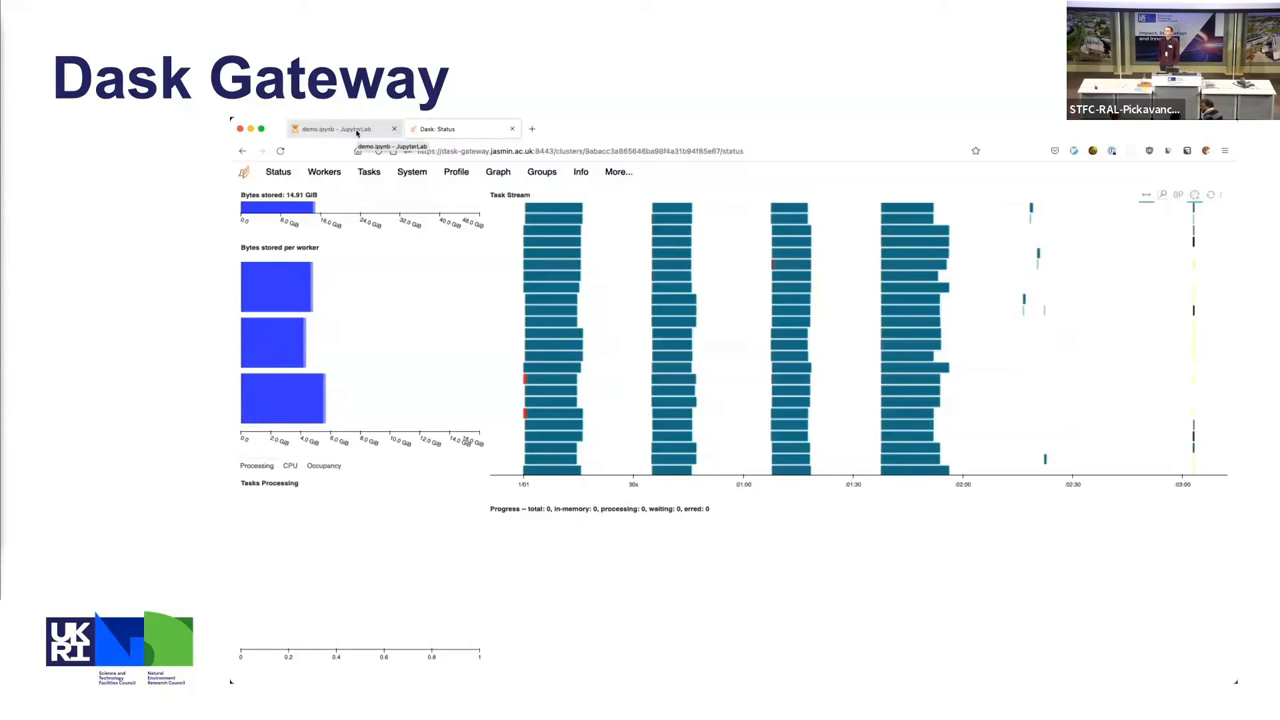
pyautogui.click(340, 128)
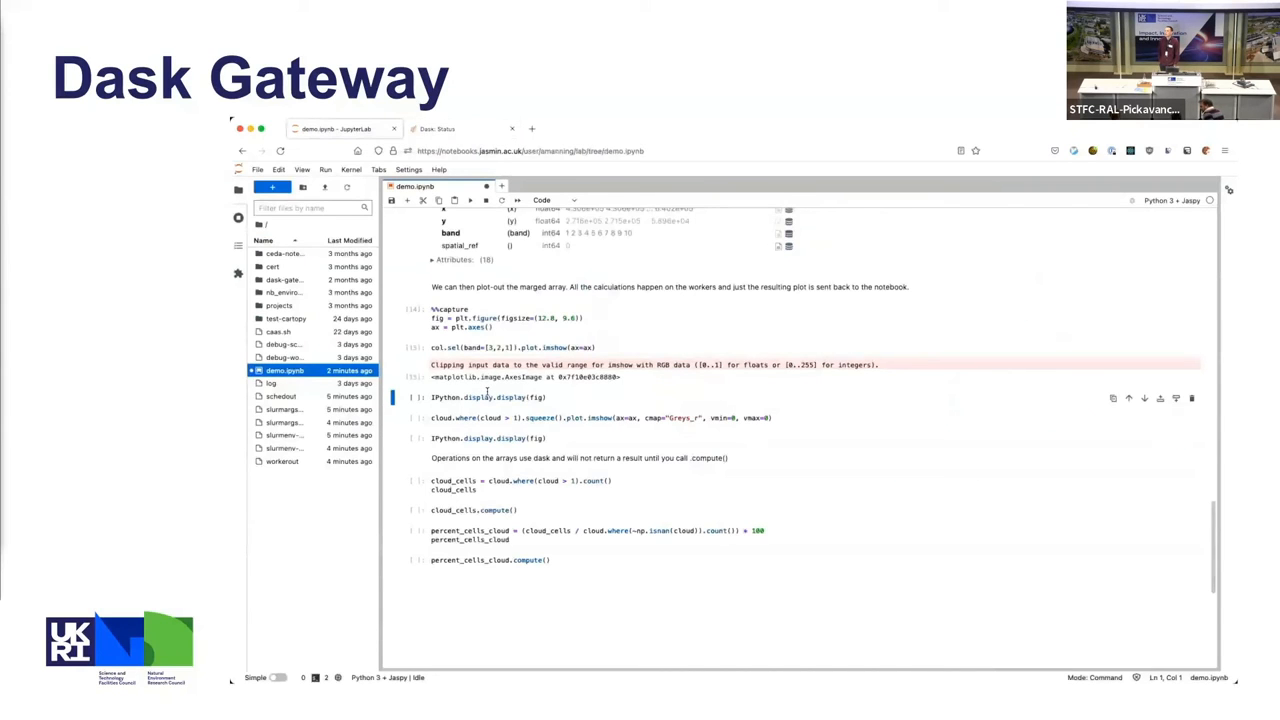
# - Display the true-colour coastline figure, then run the cloud.where(...).plot.imshow cloud-mask cell
pyautogui.click(488, 397)
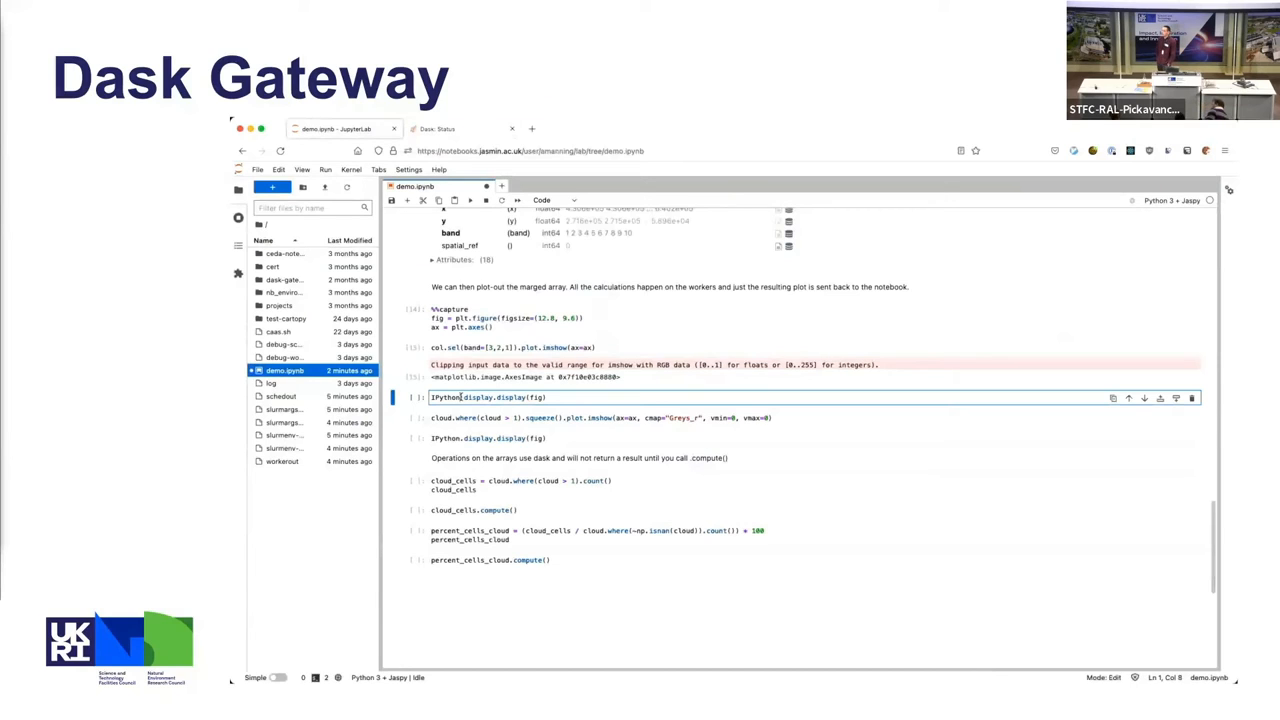
pyautogui.moveTo(470, 200)
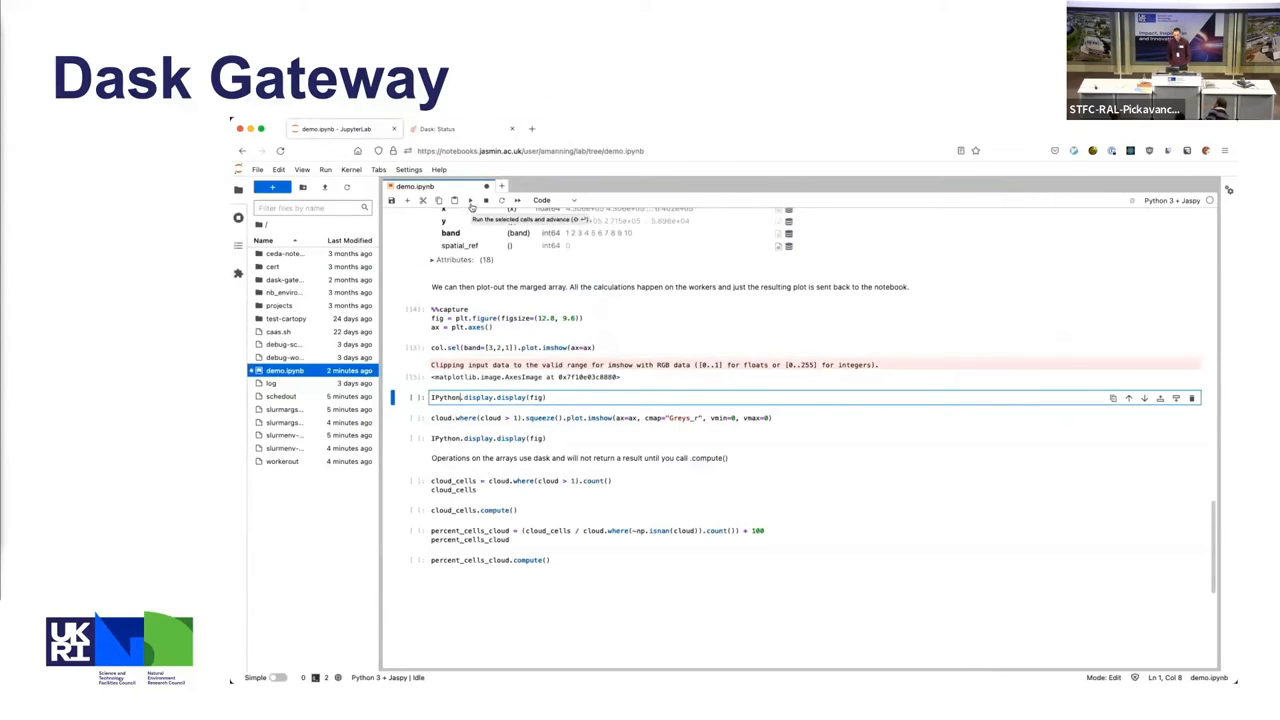
pyautogui.click(470, 200)
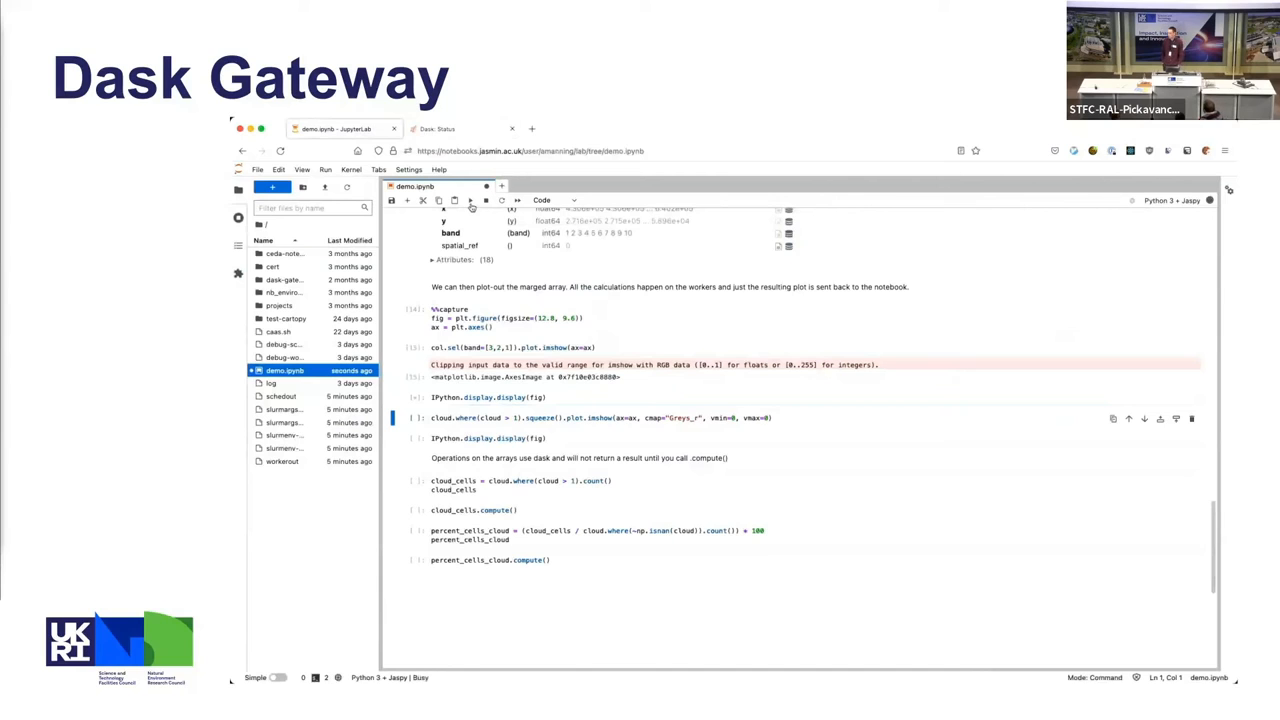
pyautogui.click(470, 200)
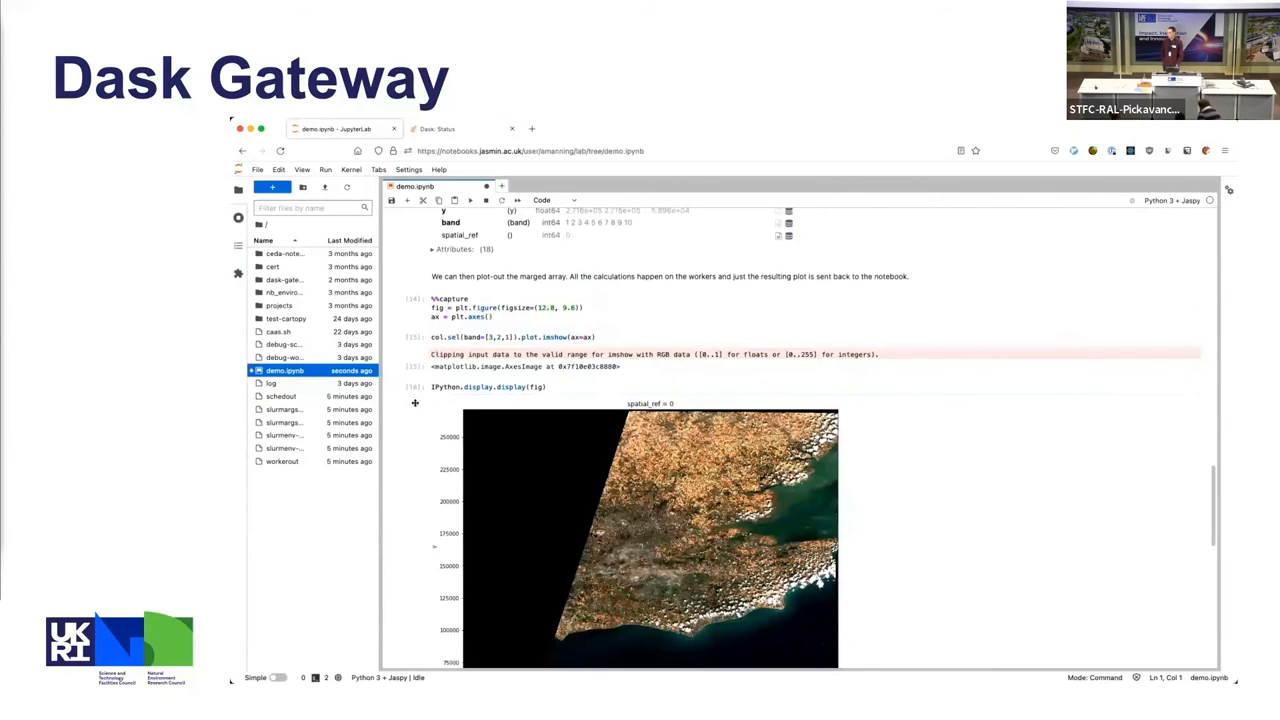
pyautogui.scroll(-3)
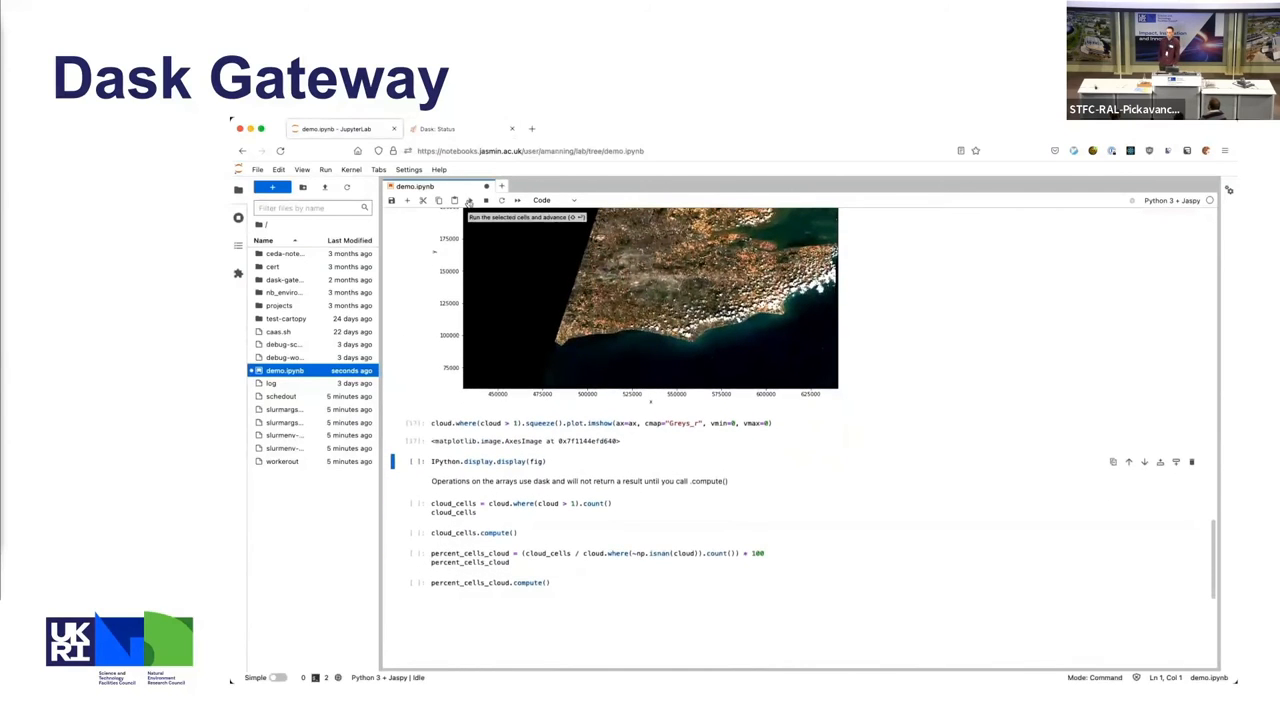
# - Redisplay the figure with the greyscale cloud layer and its colour bar overlaid on the coastline
pyautogui.scroll(-3)
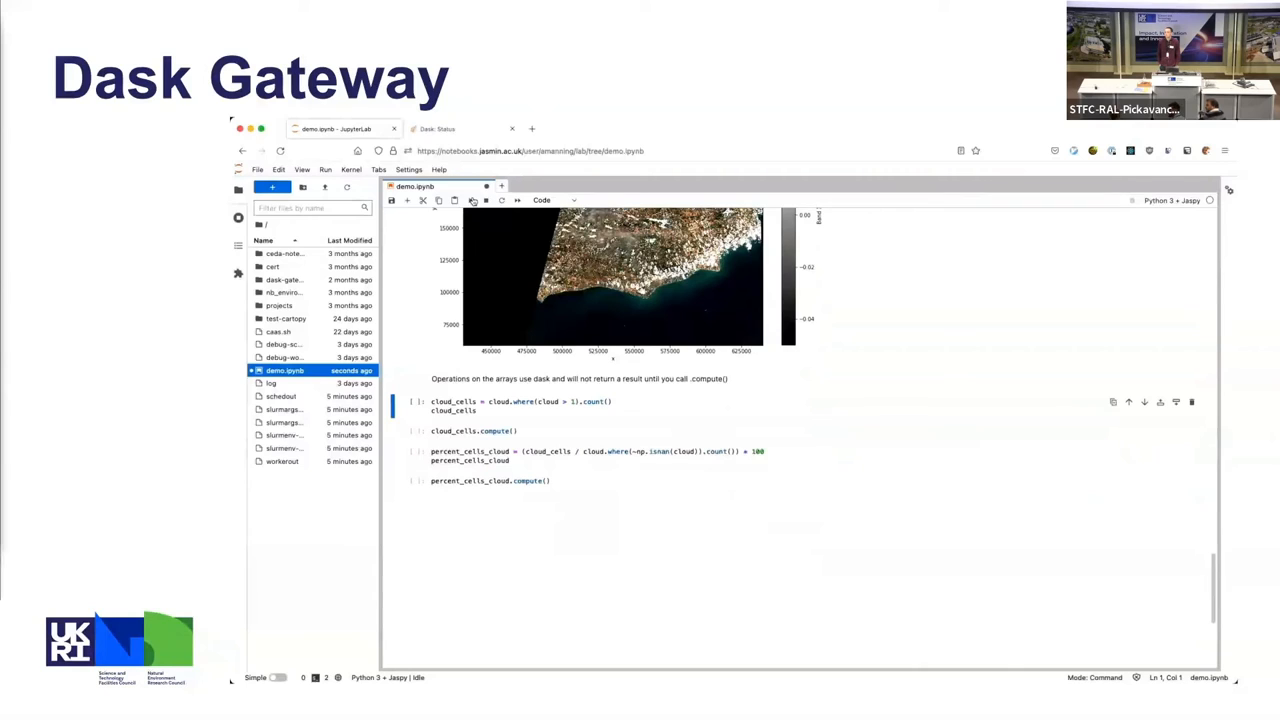
pyautogui.moveTo(473, 200)
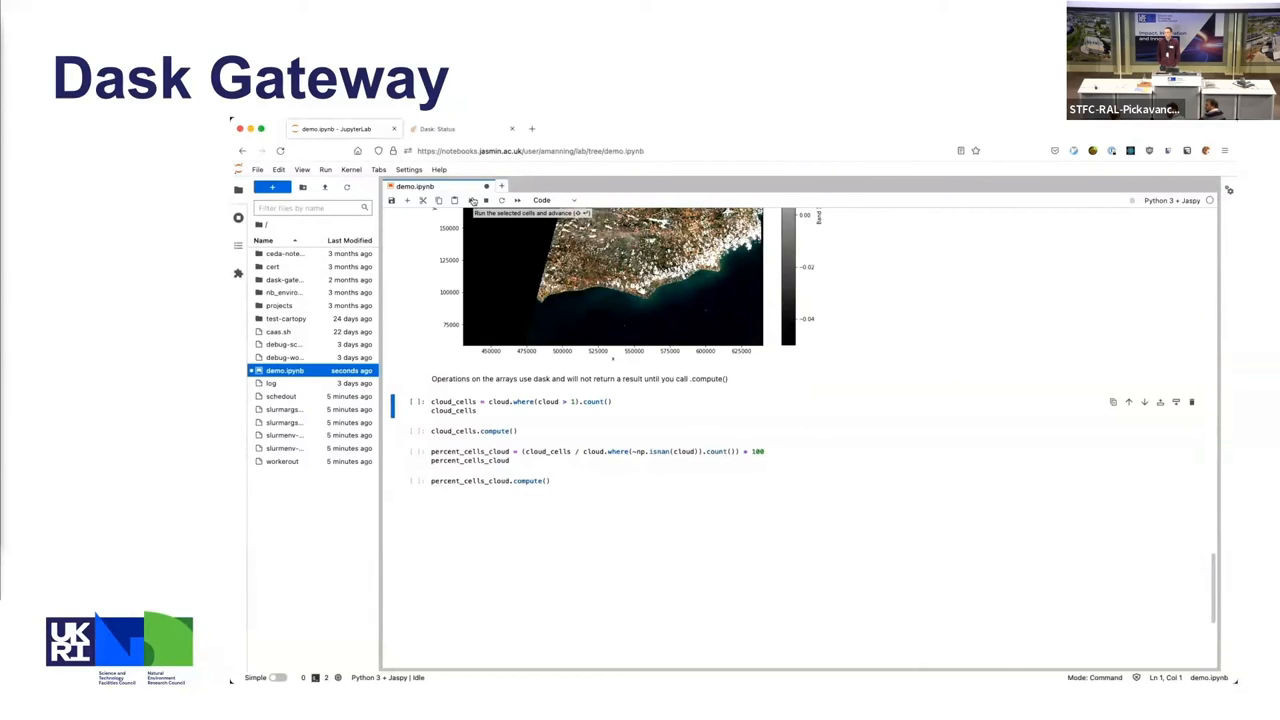
# - Run cloud_cells and cloud_cells.compute(), returning 1,087,447 cloudy cells, with the dashboard tiled alongside
pyautogui.click(437, 128)
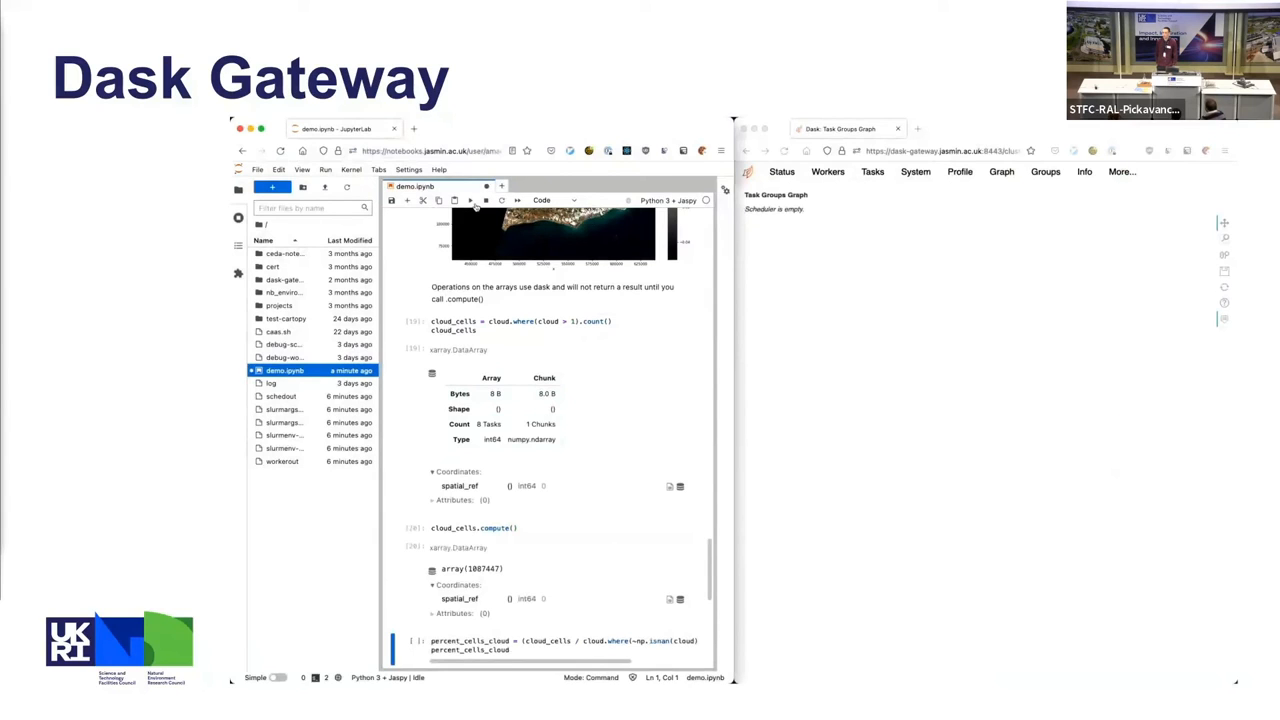
# - Run percent_cells_cloud.compute(), returning about 3.90%, while the Task Groups Graph draws on the dashboard
pyautogui.scroll(-3)
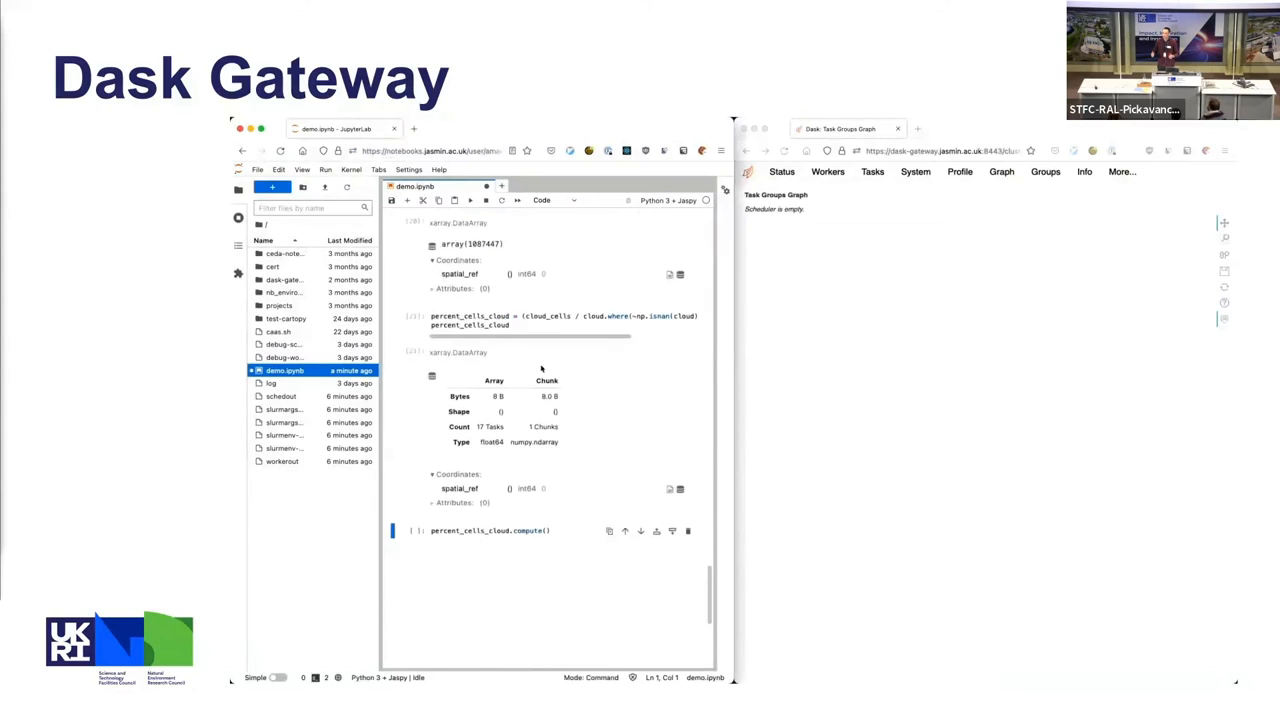
pyautogui.click(490, 530)
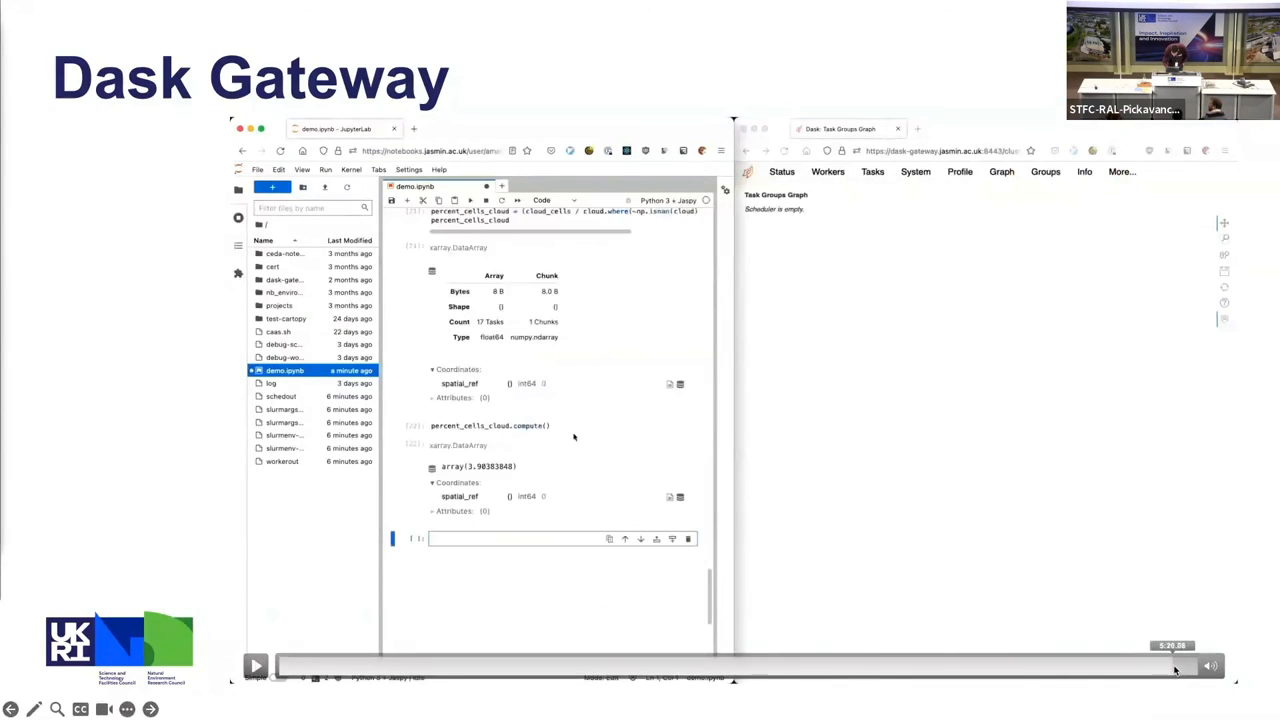
pyautogui.click(255, 666)
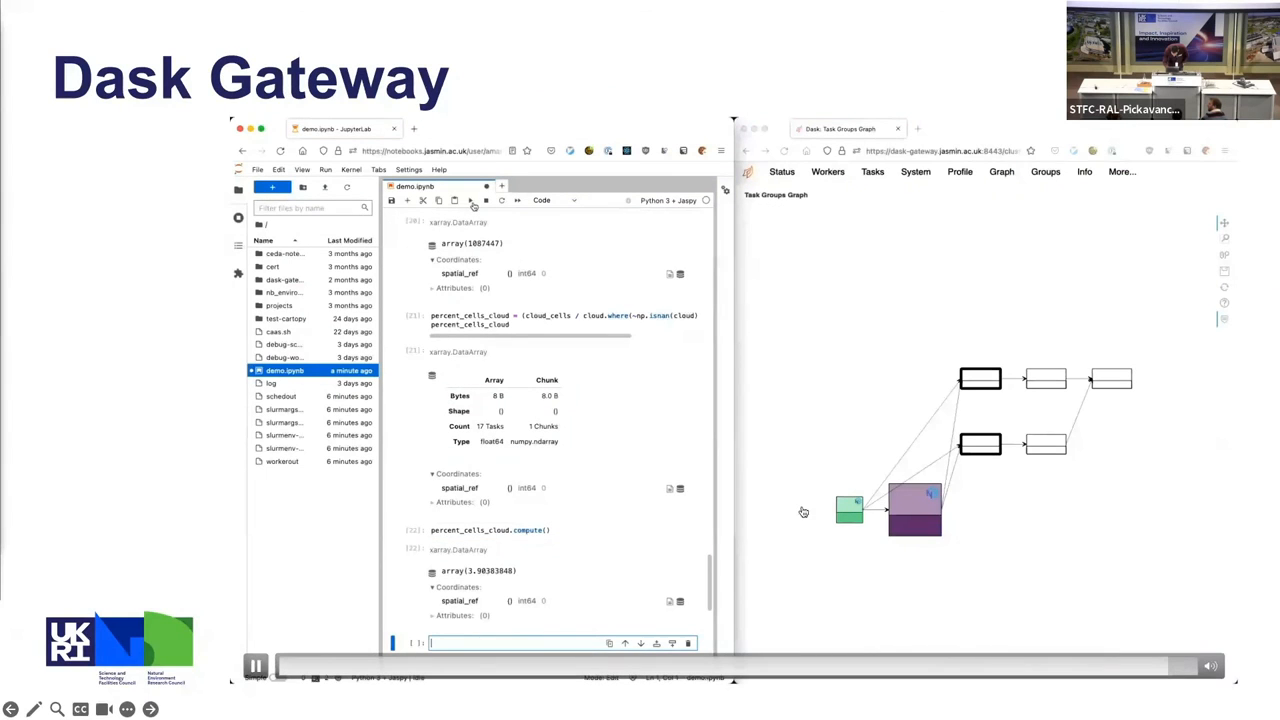